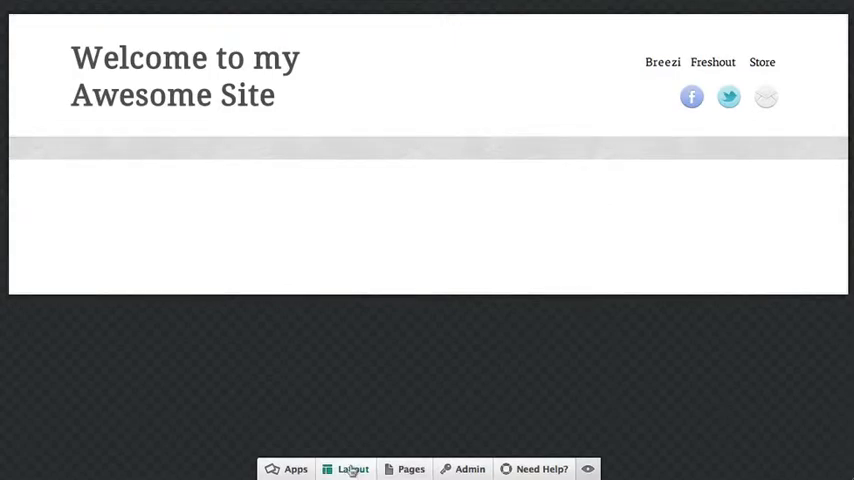
- Switch the welcome page to a new sectioned layout from the Layout thumbnails
{"action": "left_click", "coordinate": [352, 469]}
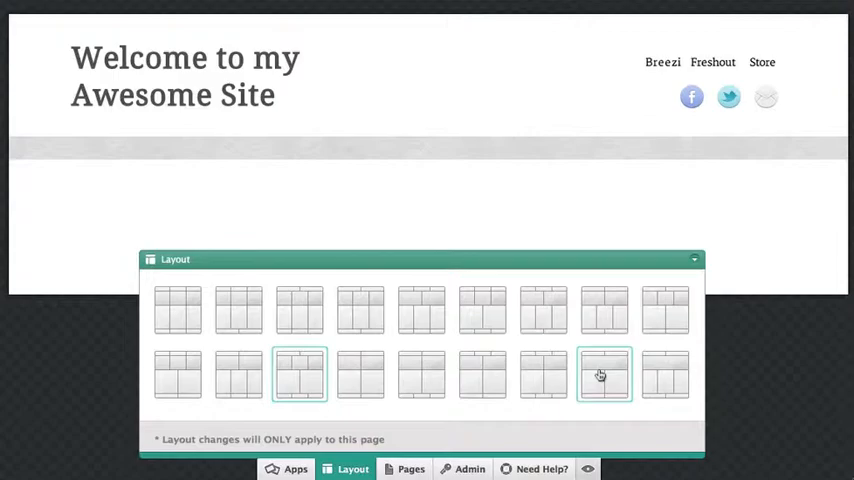
{"action": "left_click", "coordinate": [604, 375]}
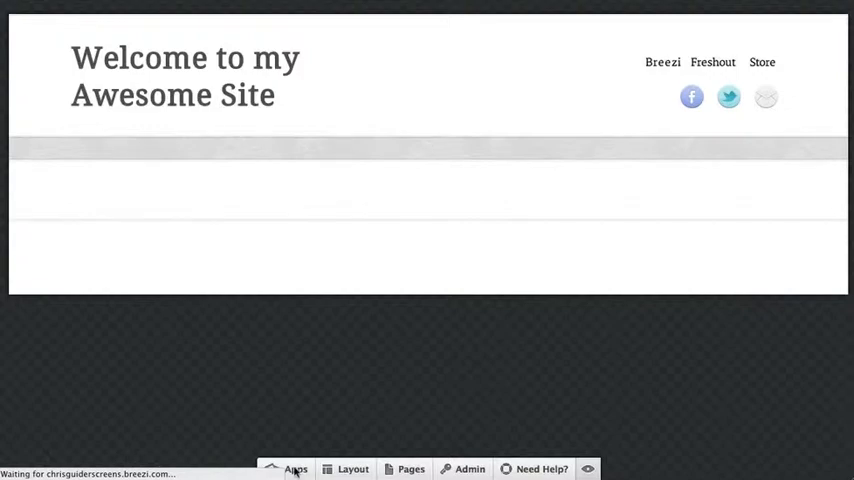
- Install a new Text app version below the header and start editing its text
{"action": "left_click", "coordinate": [295, 468]}
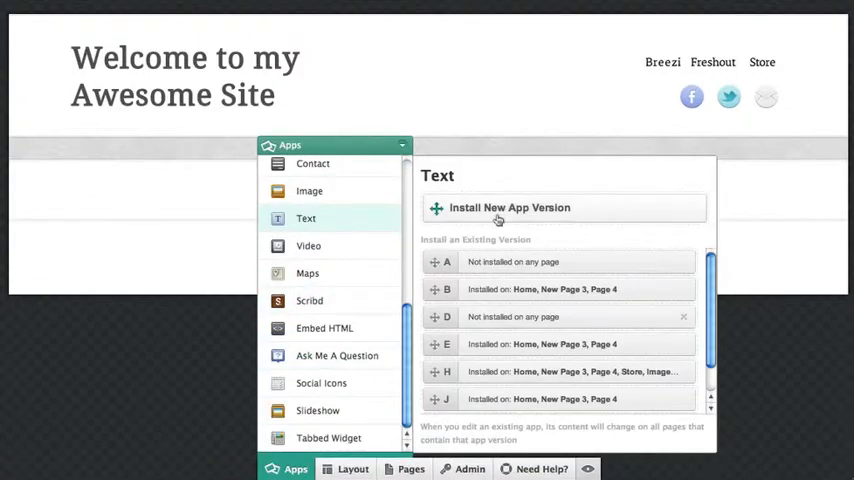
{"action": "left_click", "coordinate": [509, 207]}
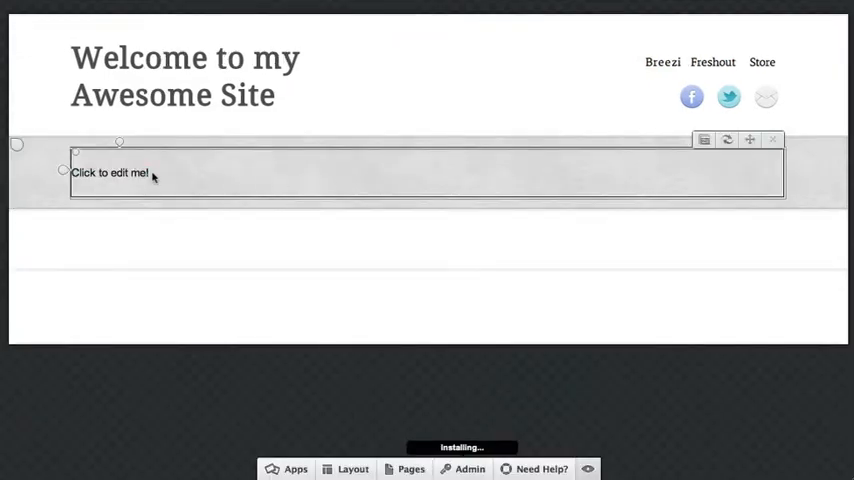
{"action": "left_click", "coordinate": [110, 172]}
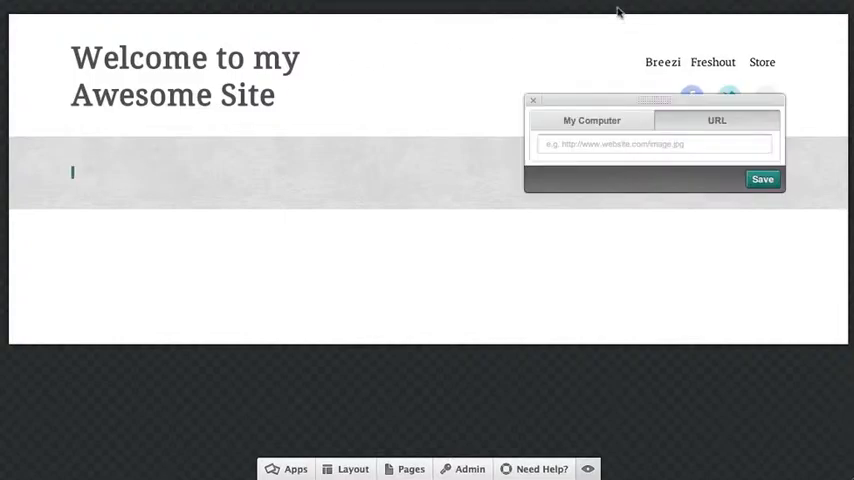
- Upload work--01.jpg and the next work images side by side into the text block
{"action": "left_click", "coordinate": [591, 120]}
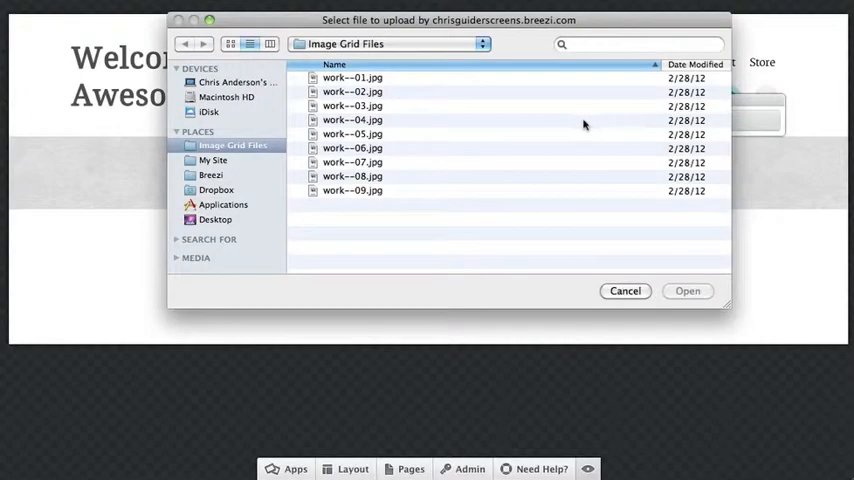
{"action": "left_click", "coordinate": [352, 77]}
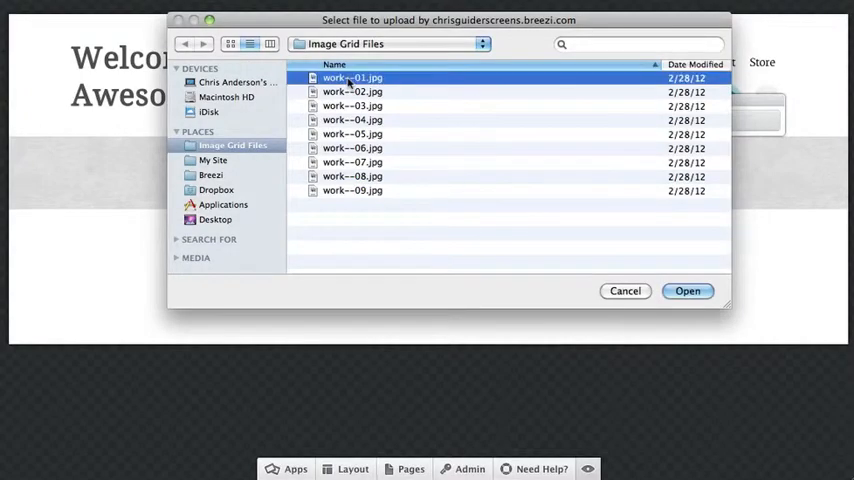
{"action": "left_click", "coordinate": [688, 291]}
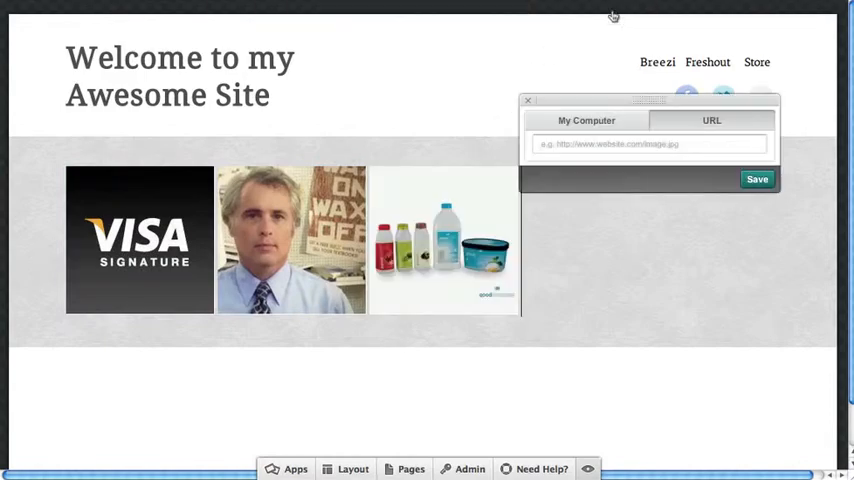
- Upload the next work image from the computer, starting the grid's second row
{"action": "left_click", "coordinate": [586, 120]}
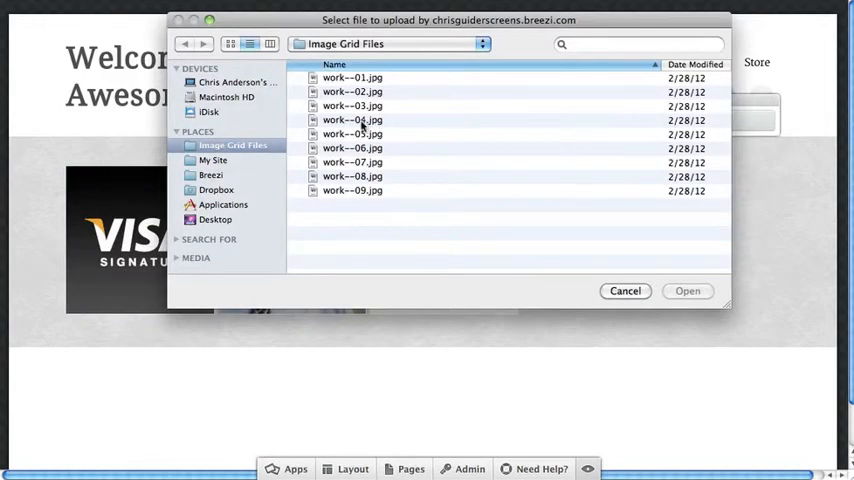
{"action": "left_click", "coordinate": [687, 291]}
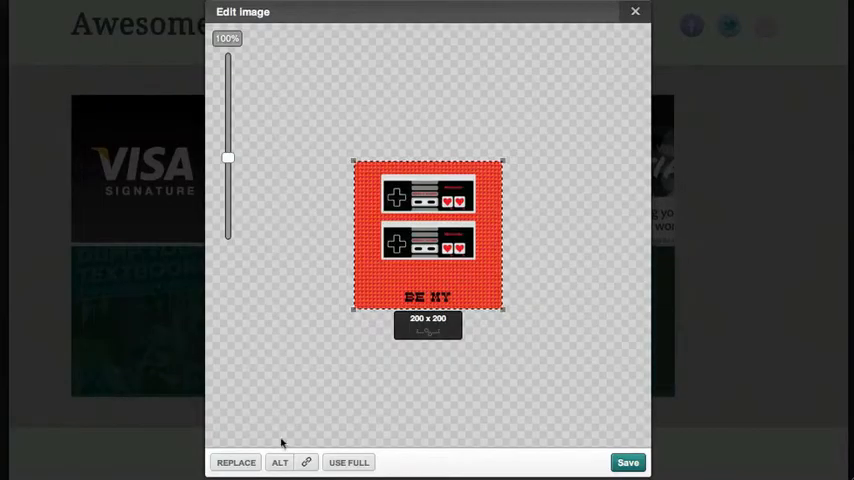
- Link the controller image to the Store page and save the image
{"action": "left_click", "coordinate": [306, 462]}
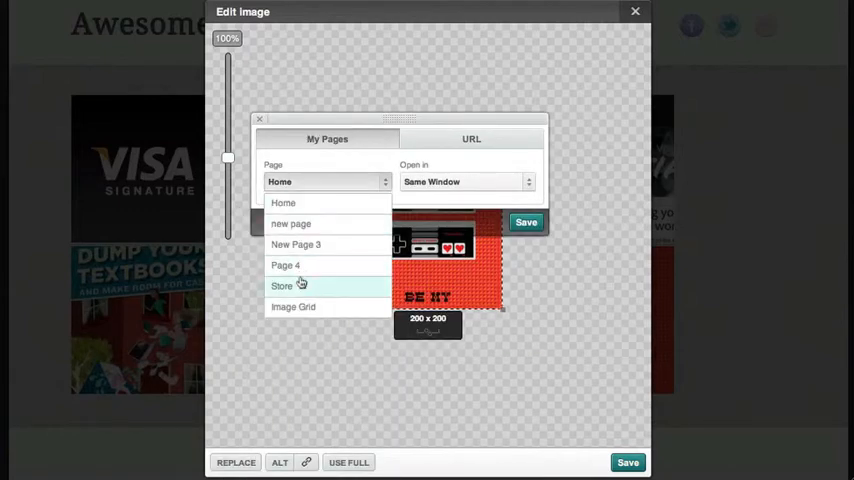
{"action": "left_click", "coordinate": [282, 286]}
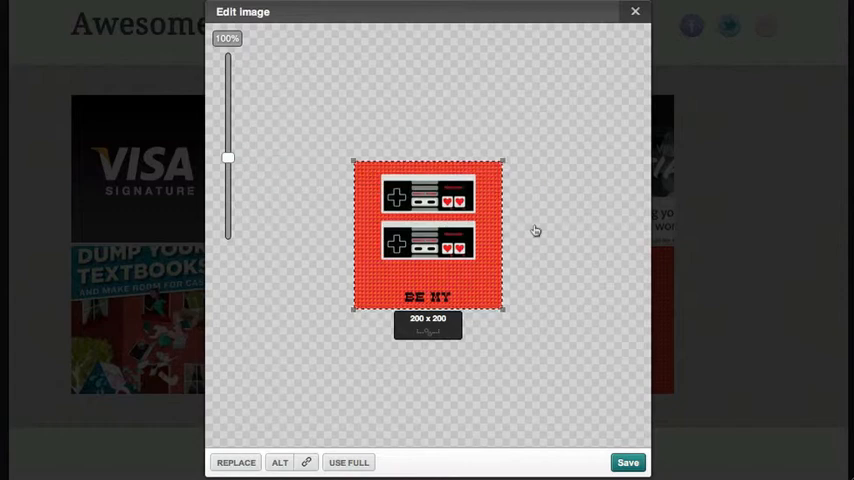
{"action": "left_click", "coordinate": [627, 462]}
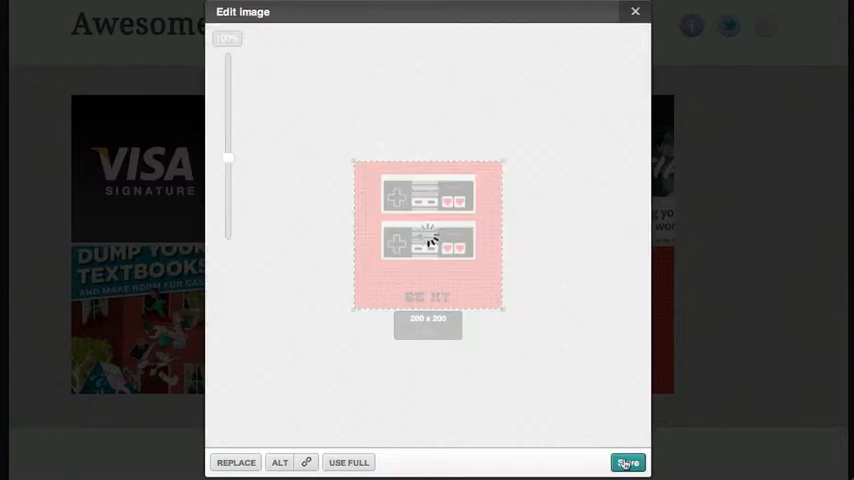
{"action": "left_click", "coordinate": [628, 462]}
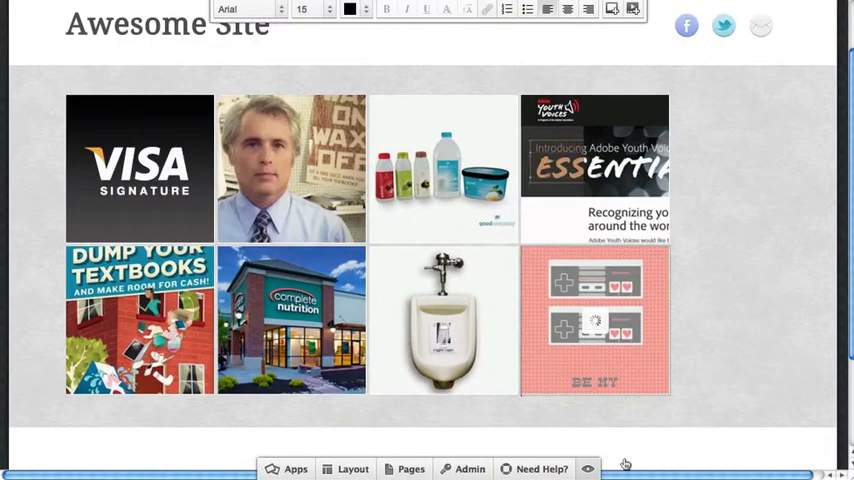